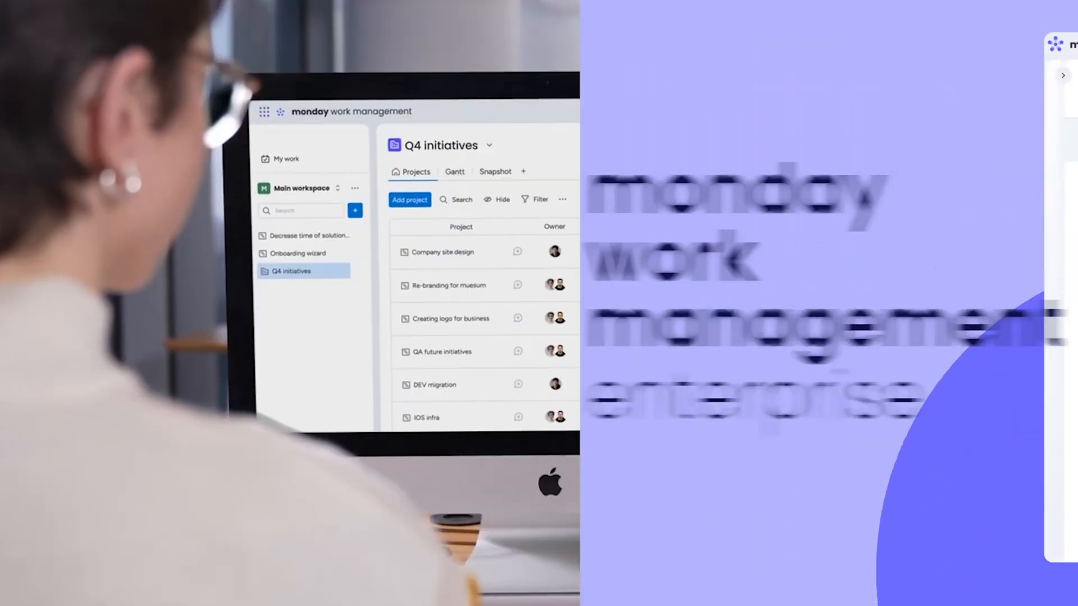
# Filter Q4 initiatives to At risk, then view the Portfolio Overview Snapshot grouped by health.
pyautogui.click(749, 187)
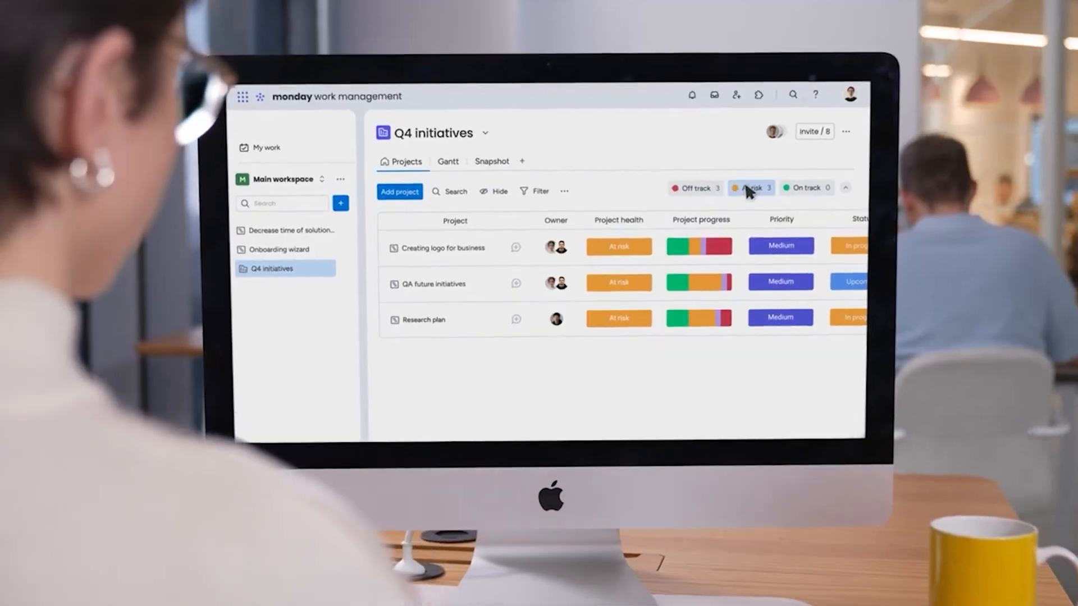
pyautogui.click(492, 161)
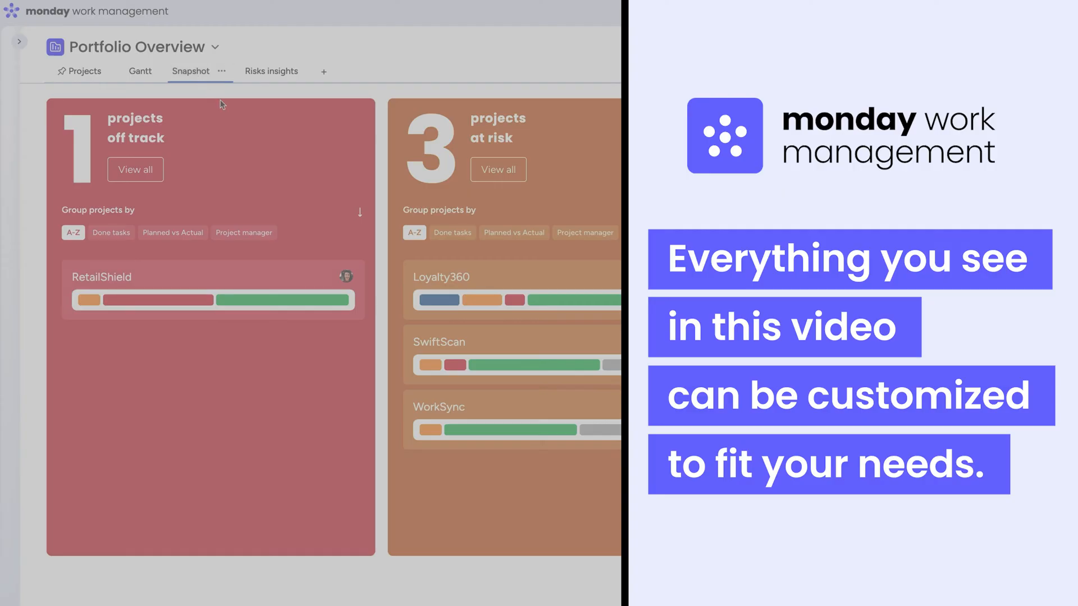
pyautogui.click(102, 277)
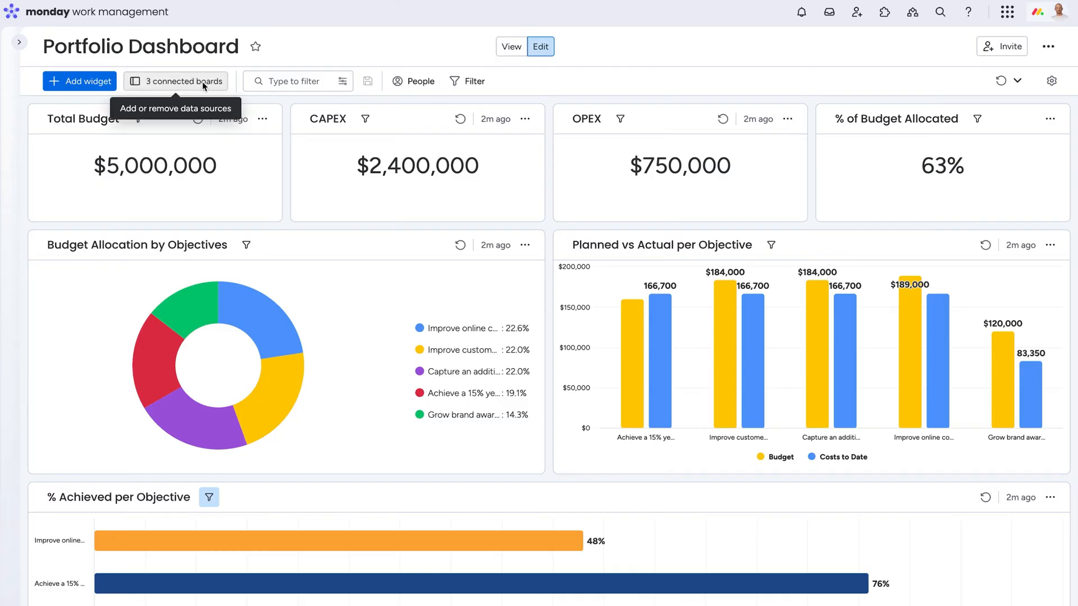
# Check the dashboard's 3 connected boards, then scroll through its budget, objective and KPI widgets.
pyautogui.click(175, 81)
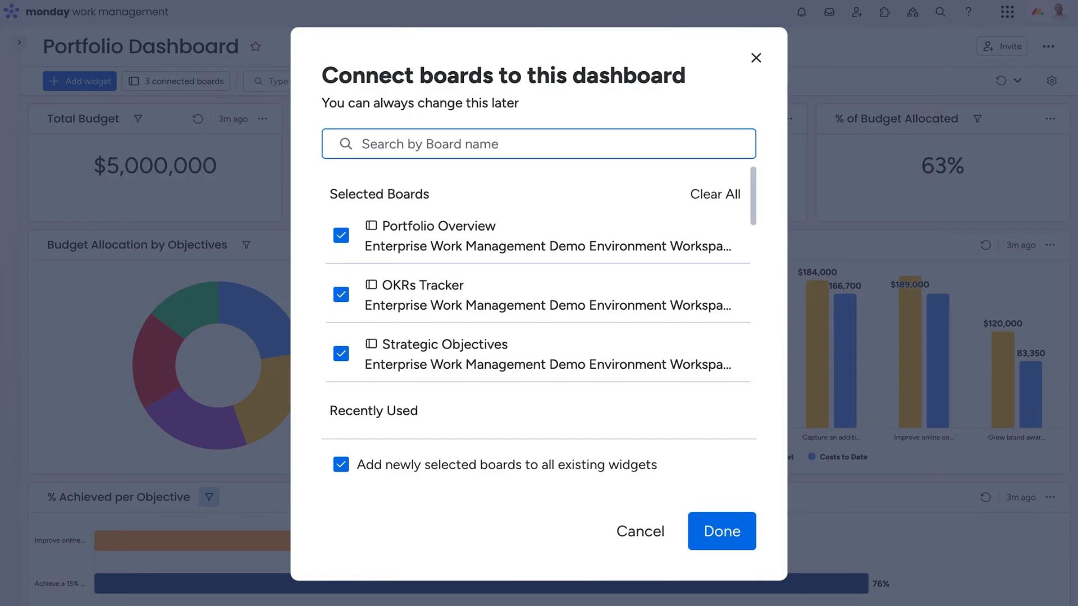
pyautogui.click(720, 531)
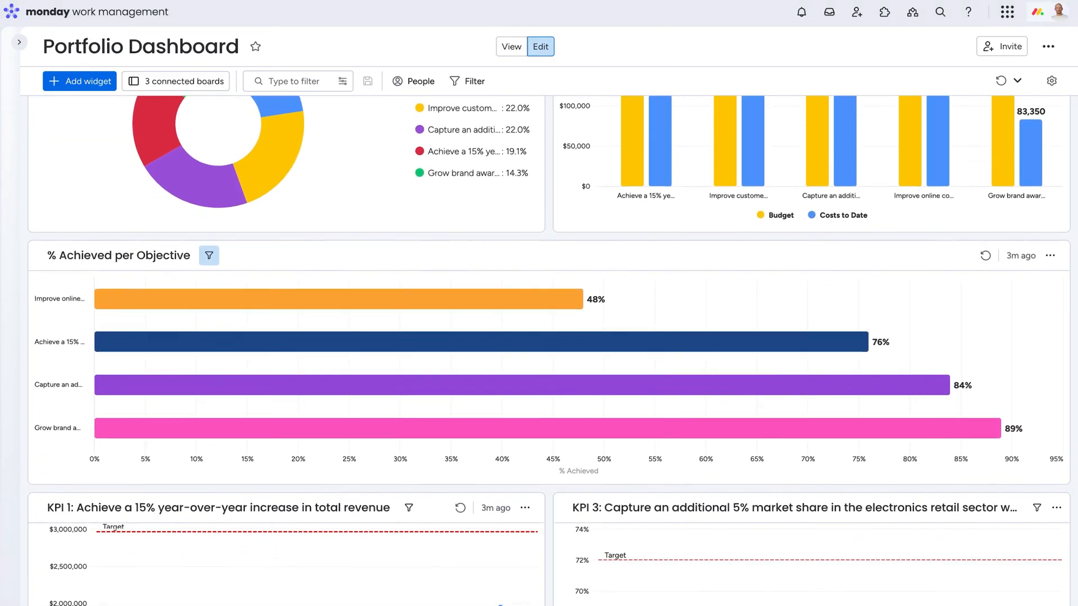
pyautogui.scroll(-3)
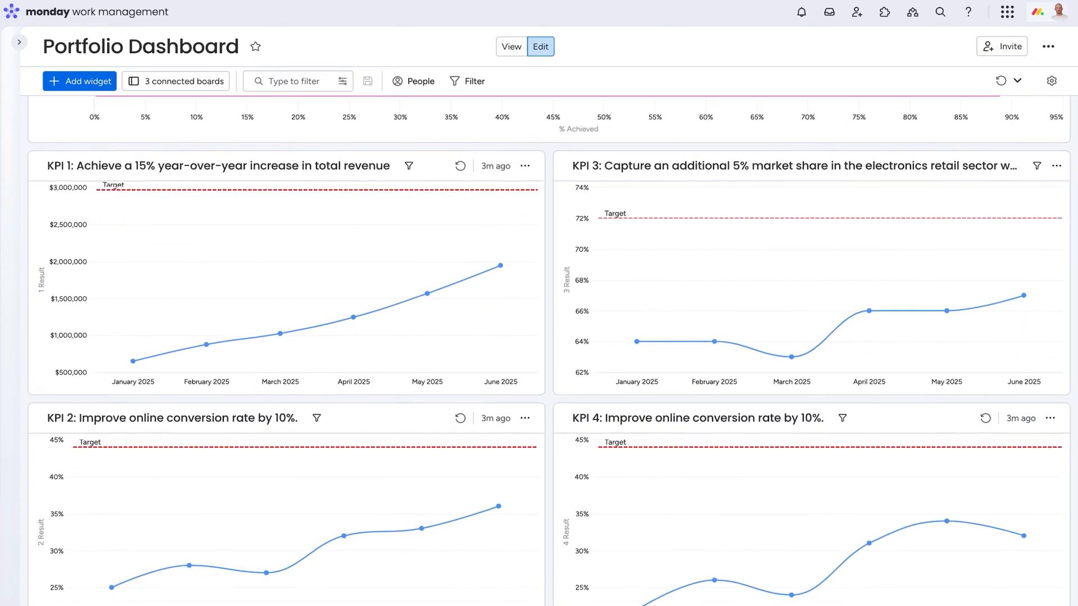
pyautogui.scroll(-3)
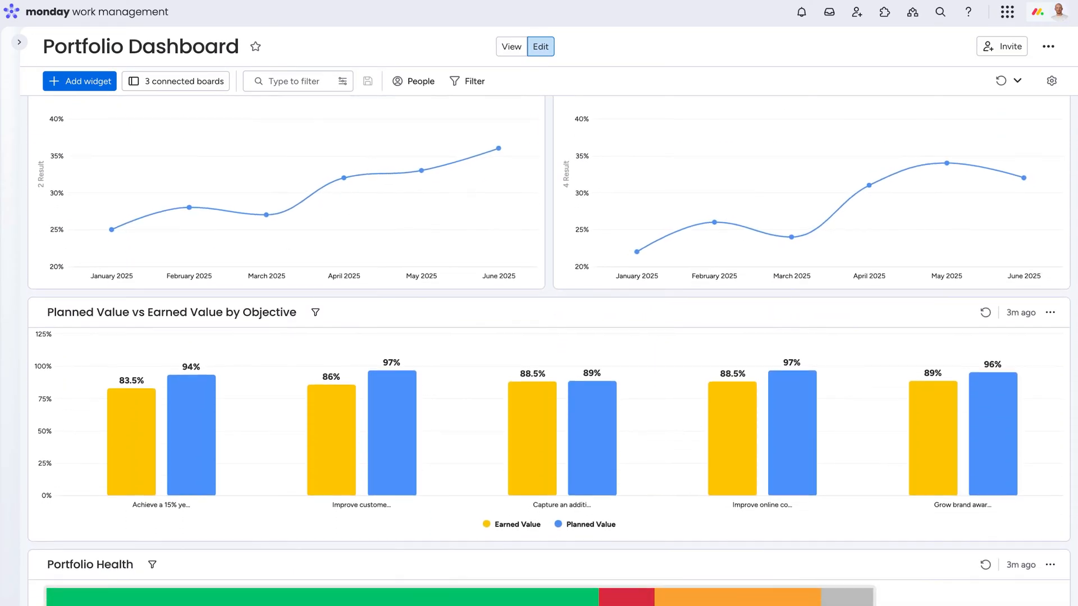
pyautogui.scroll(-3)
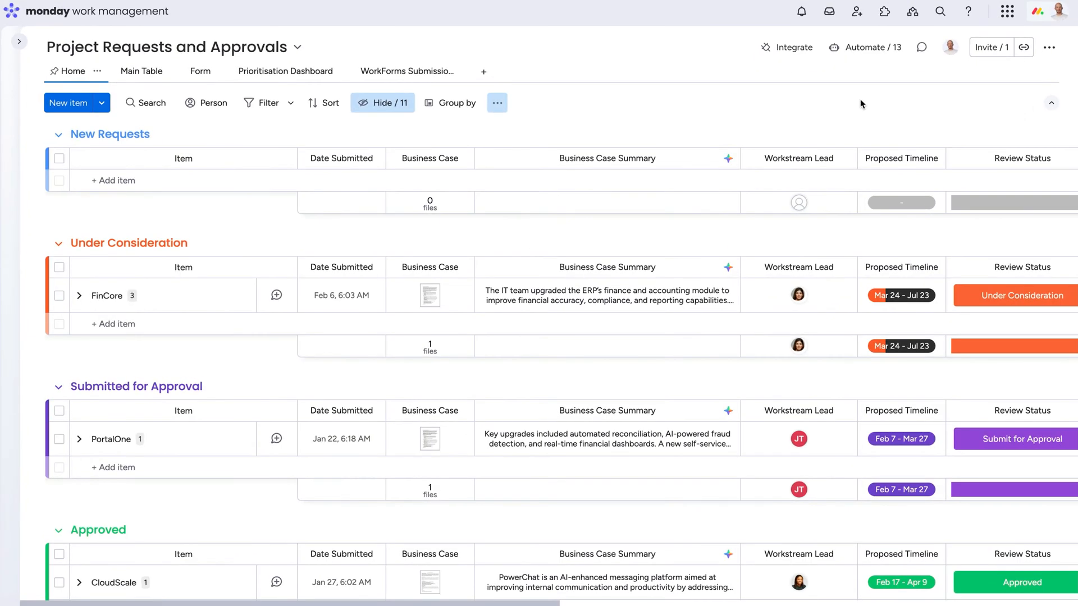
# Submit PowerChat via the Project Request Form and show its New review status labels.
pyautogui.click(200, 71)
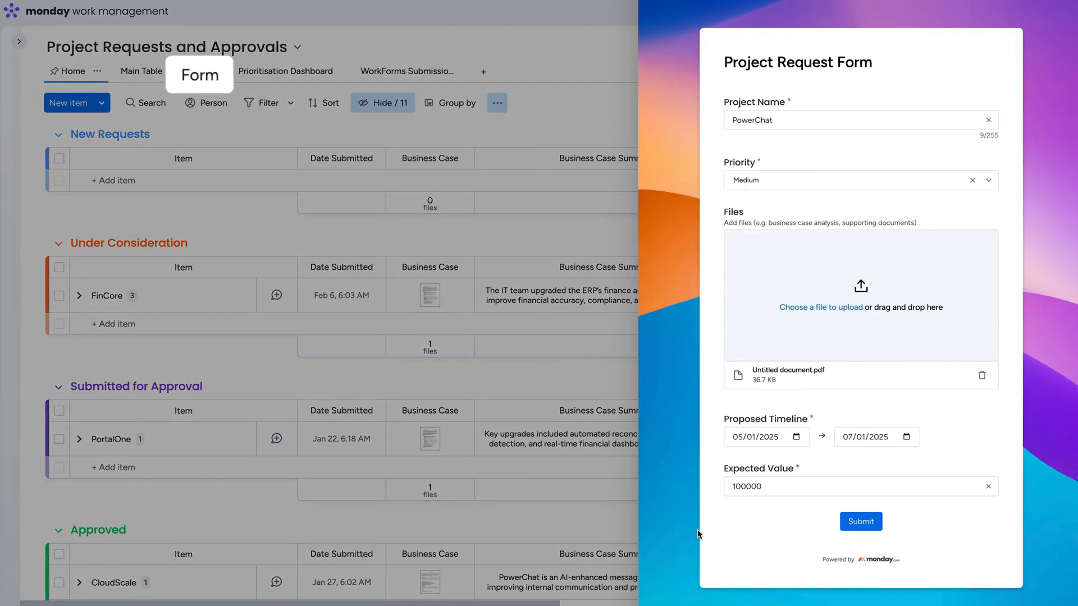
pyautogui.click(860, 521)
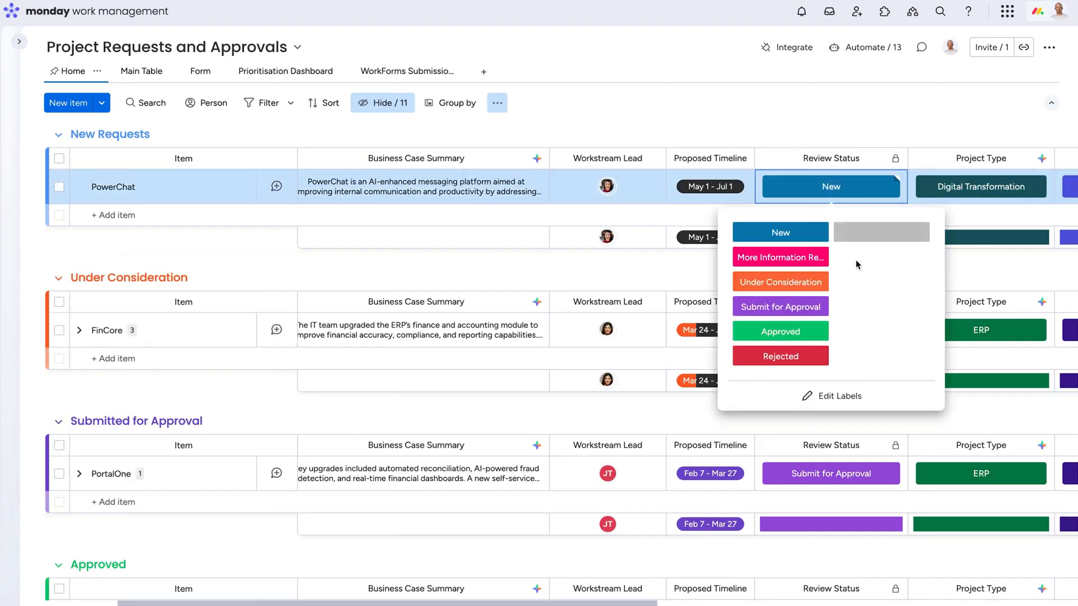
pyautogui.click(779, 331)
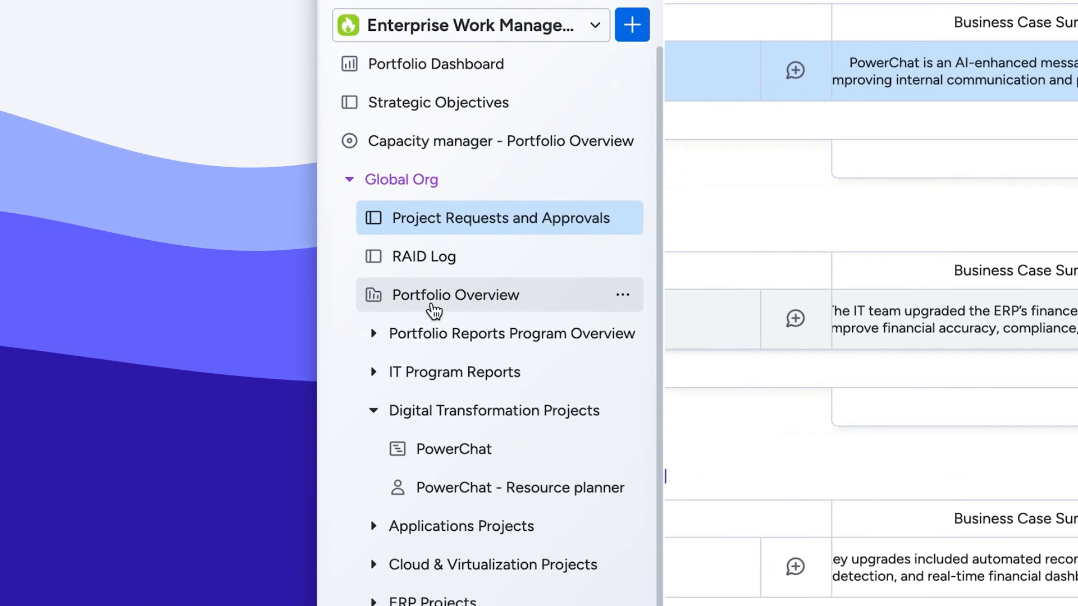
# View Portfolio Overview's All Projects dashboard with $1,175,000 budget, then return to the health Snapshot.
pyautogui.click(453, 295)
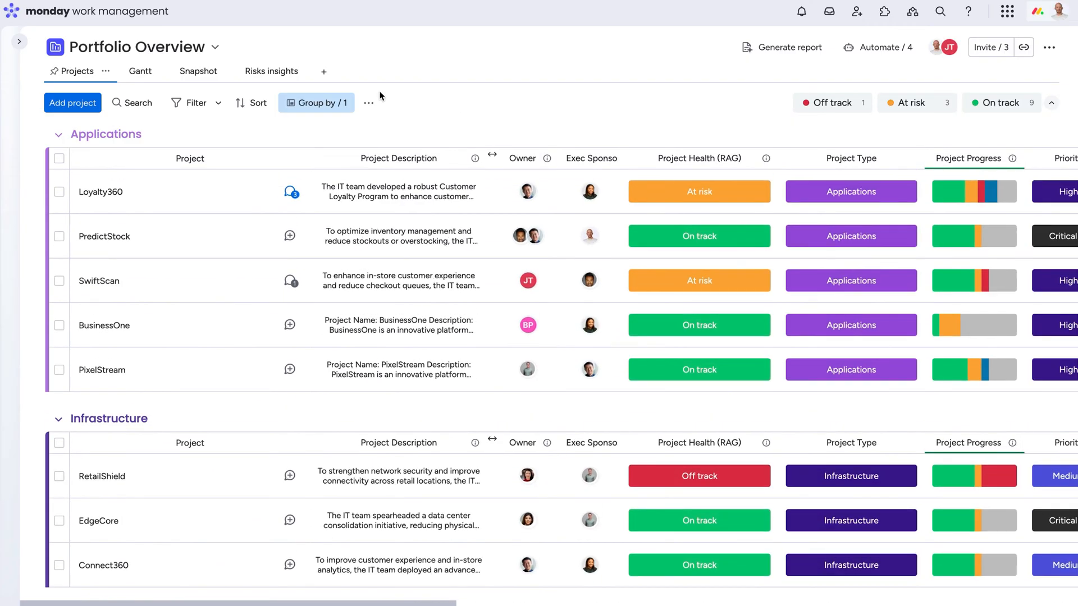
pyautogui.click(191, 71)
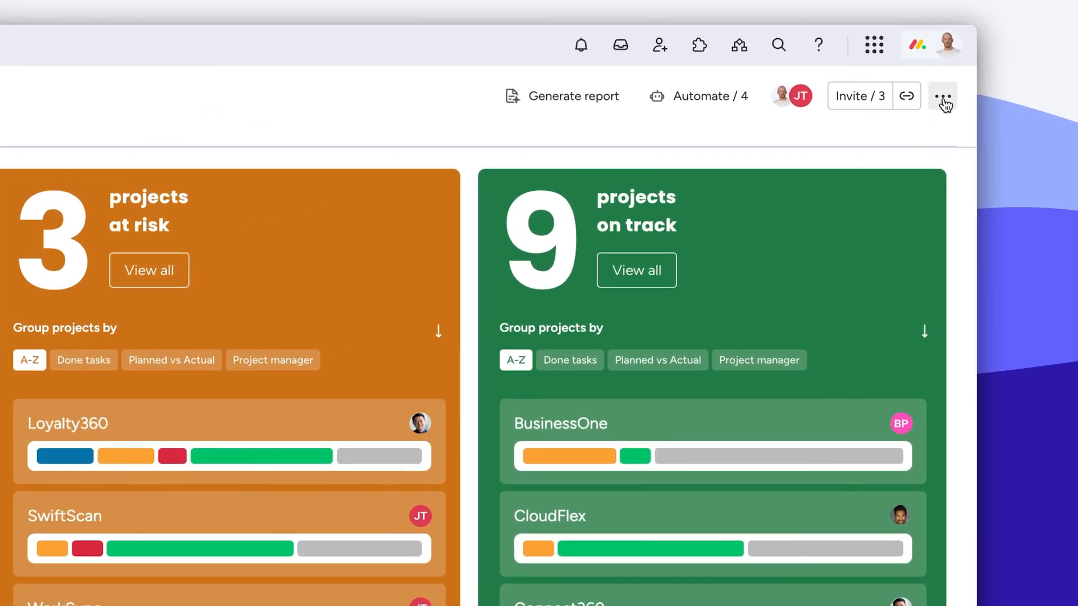
pyautogui.click(941, 95)
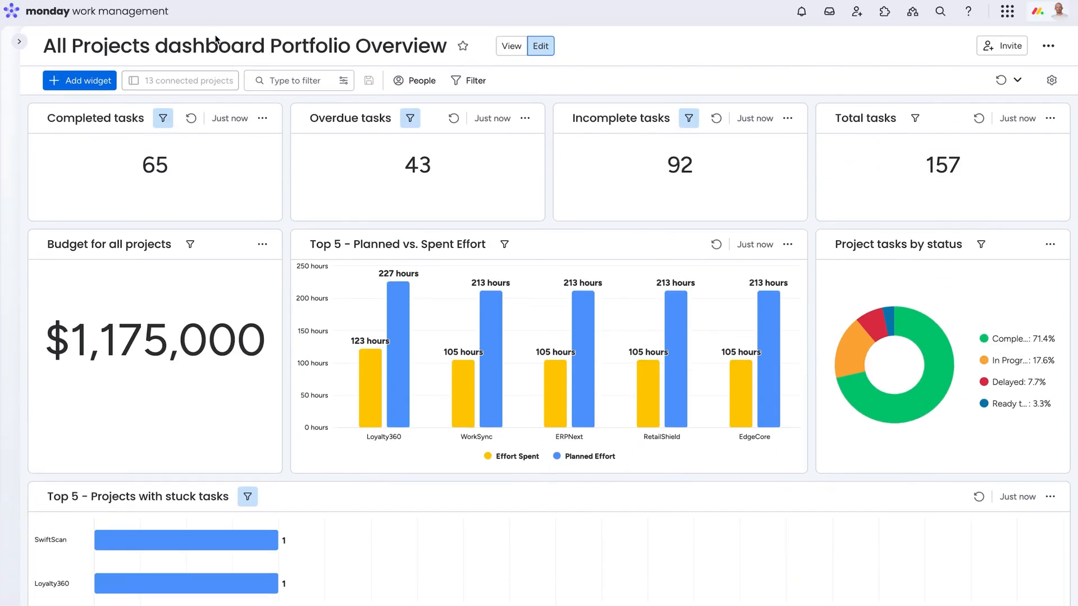
pyautogui.moveTo(180, 81)
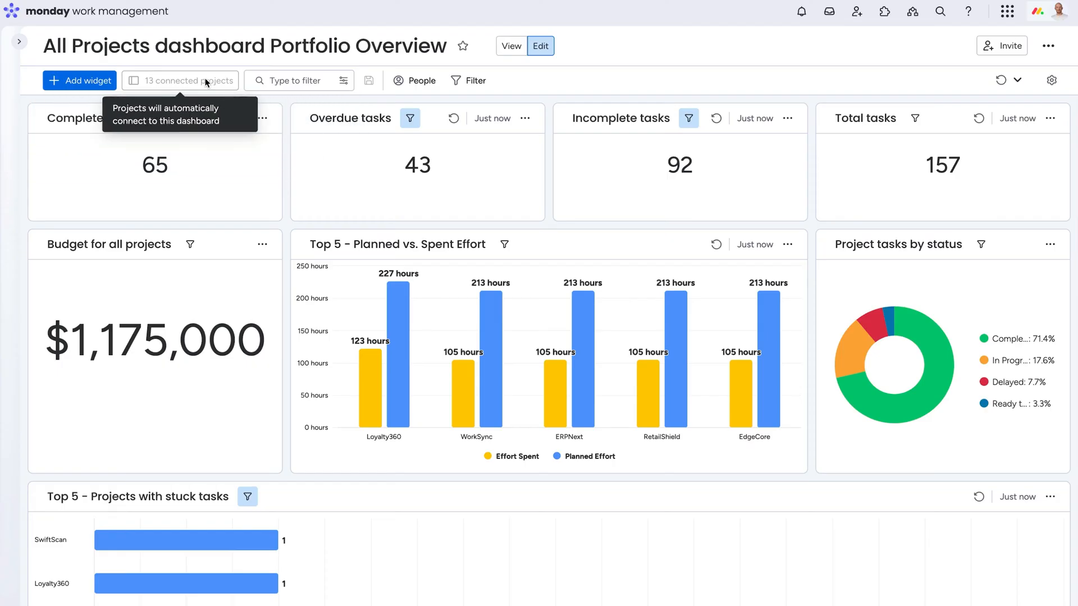
pyautogui.click(267, 71)
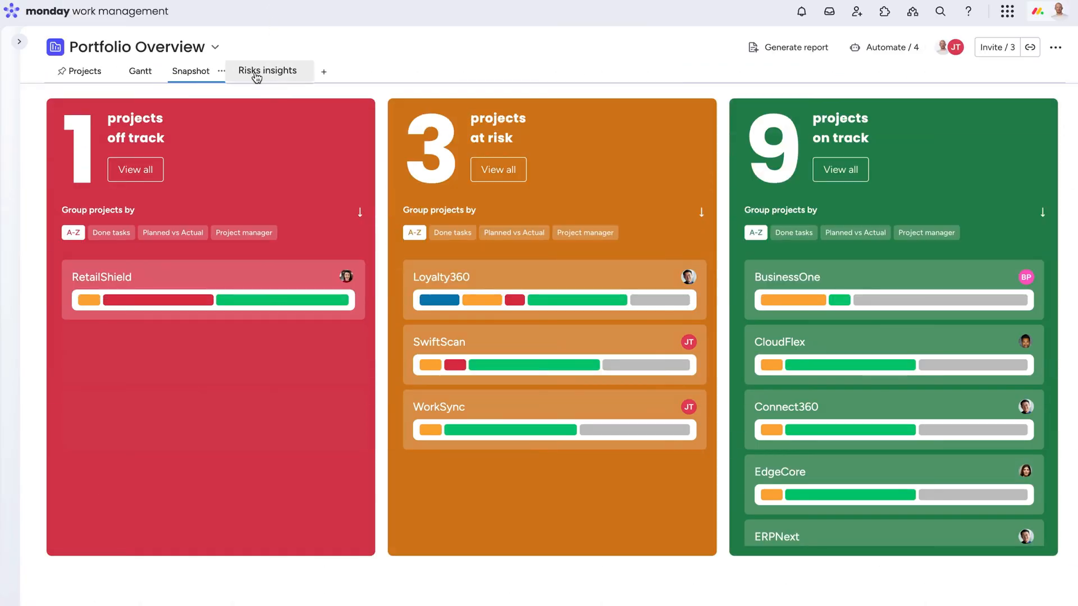
# Review high-severity risk insights and notify Loyalty360's project owner about its overdue timeline.
pyautogui.click(267, 71)
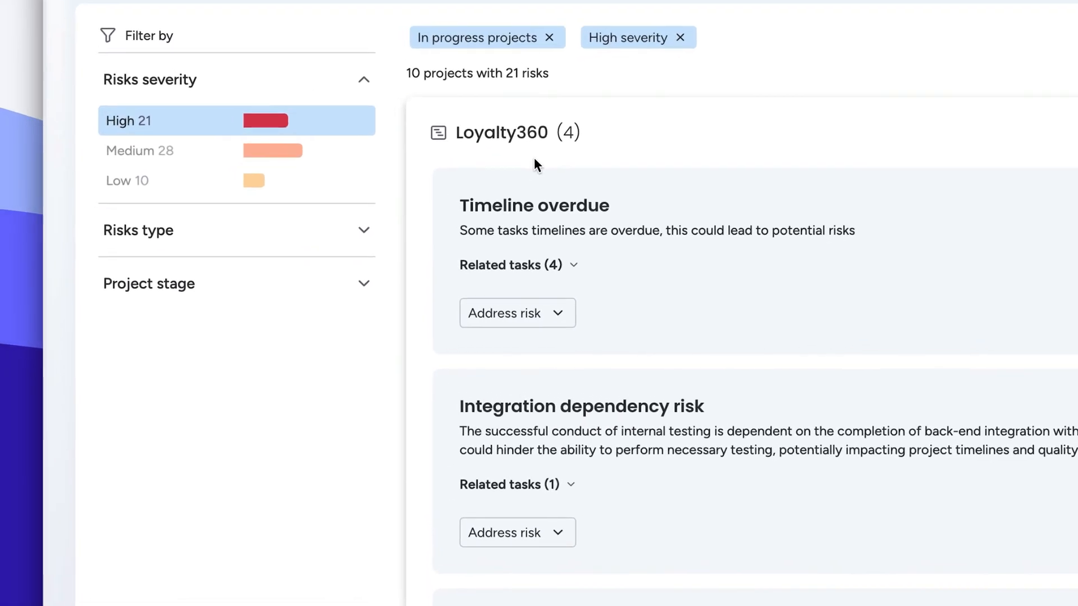
pyautogui.click(515, 313)
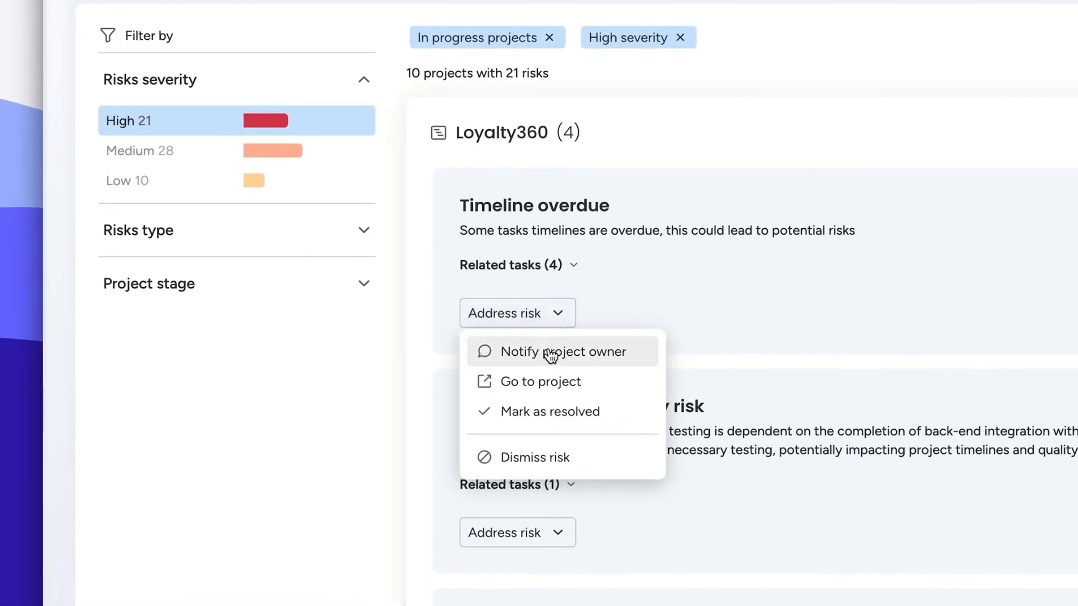
pyautogui.click(559, 352)
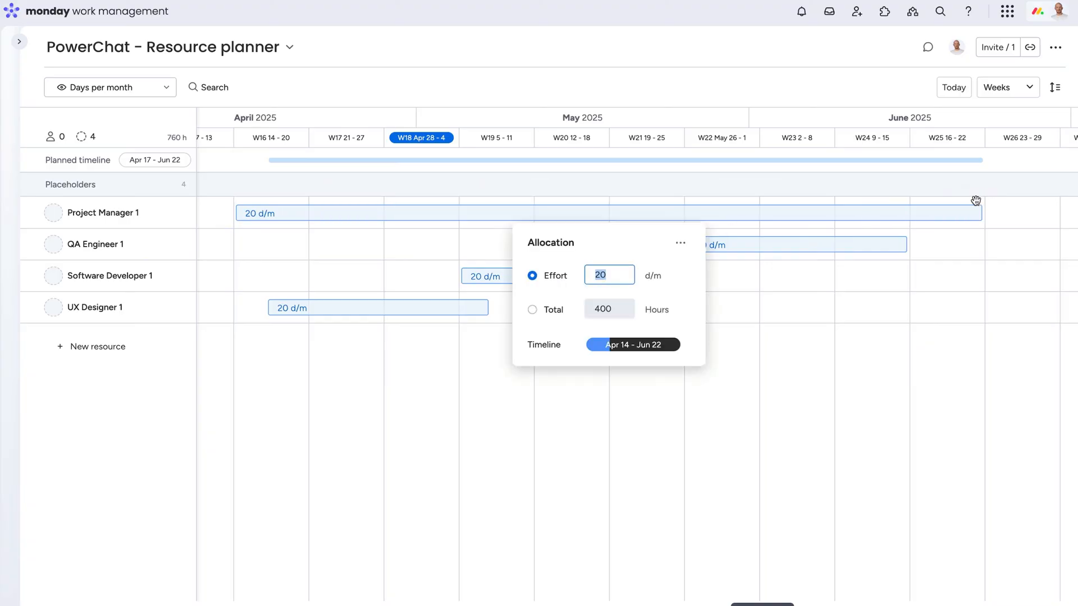
# Start assigning a person to the Project Manager 1 role in the PowerChat resource planner.
pyautogui.click(176, 213)
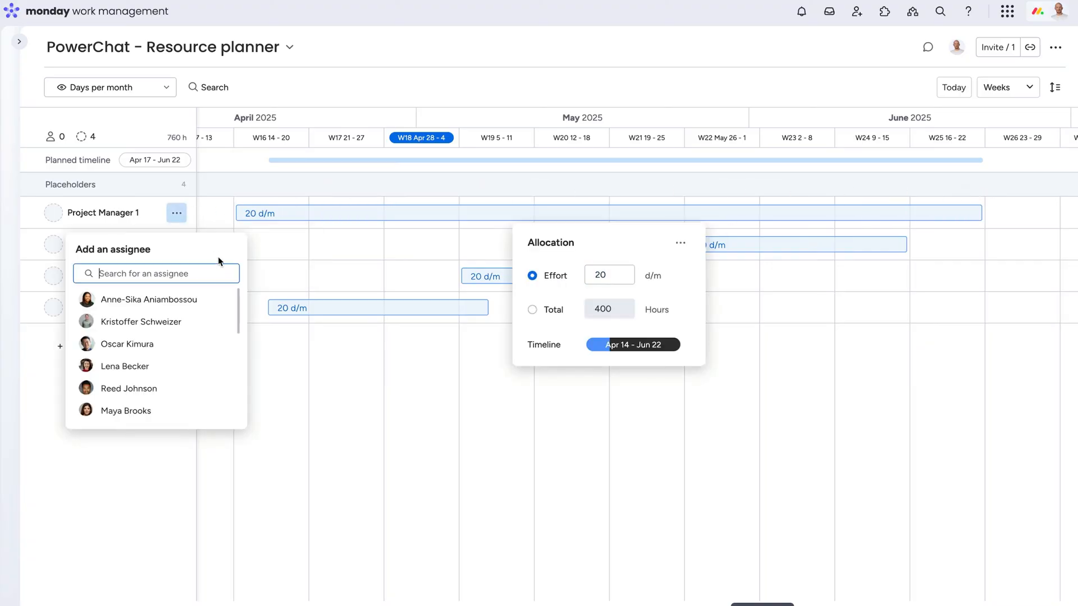
pyautogui.click(148, 299)
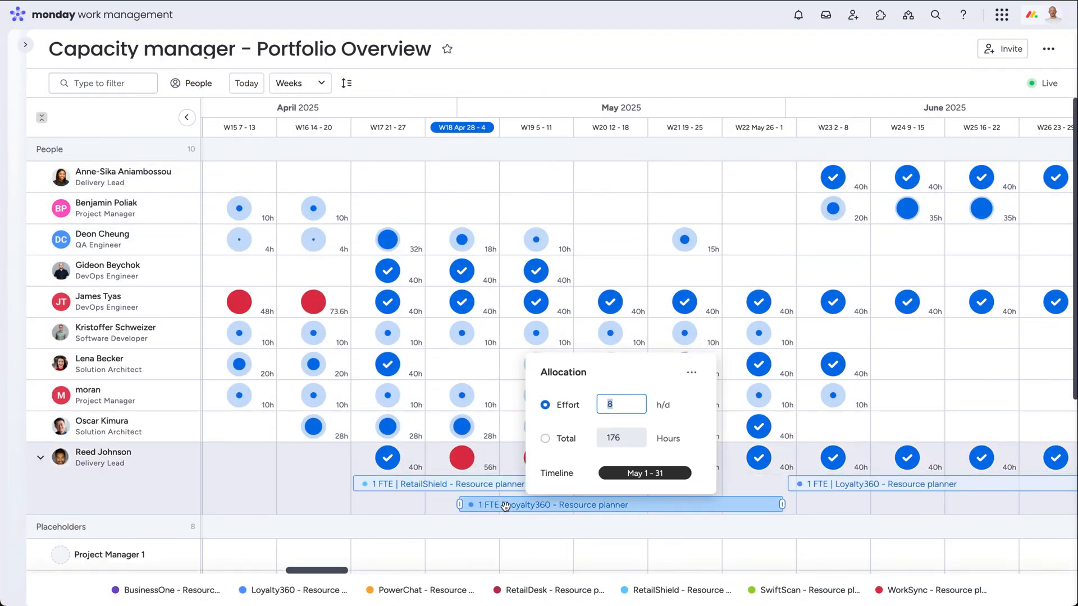
# Edit the Delivery Lead's May Loyalty360 allocation to 8 hours per day.
pyautogui.click(691, 373)
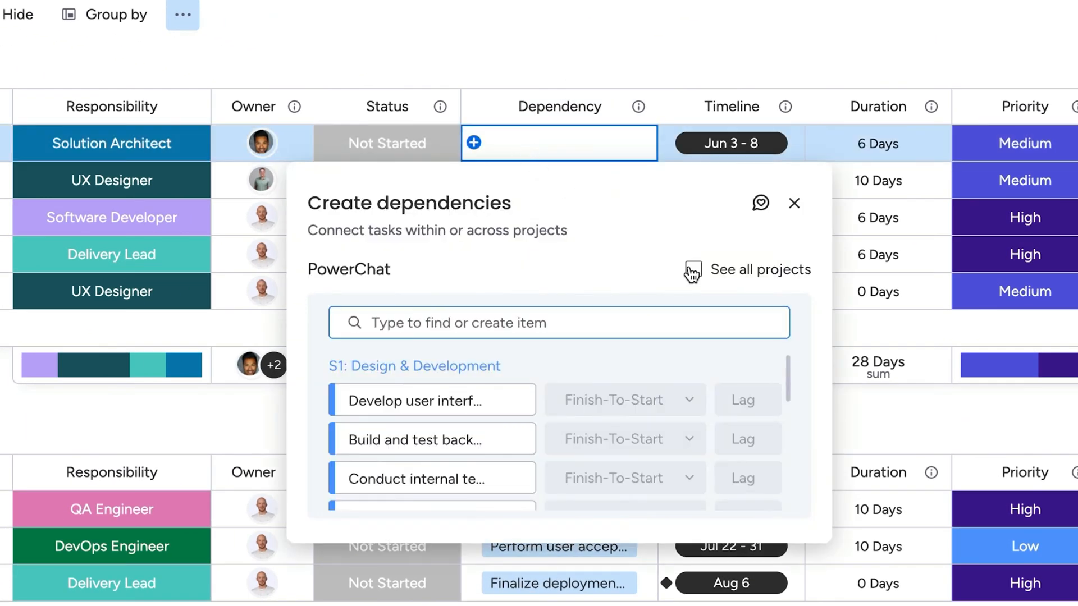
# Enable 'See all projects' in Create dependencies and choose Loyalty360's tasks for the Solution Architect task.
pyautogui.click(693, 270)
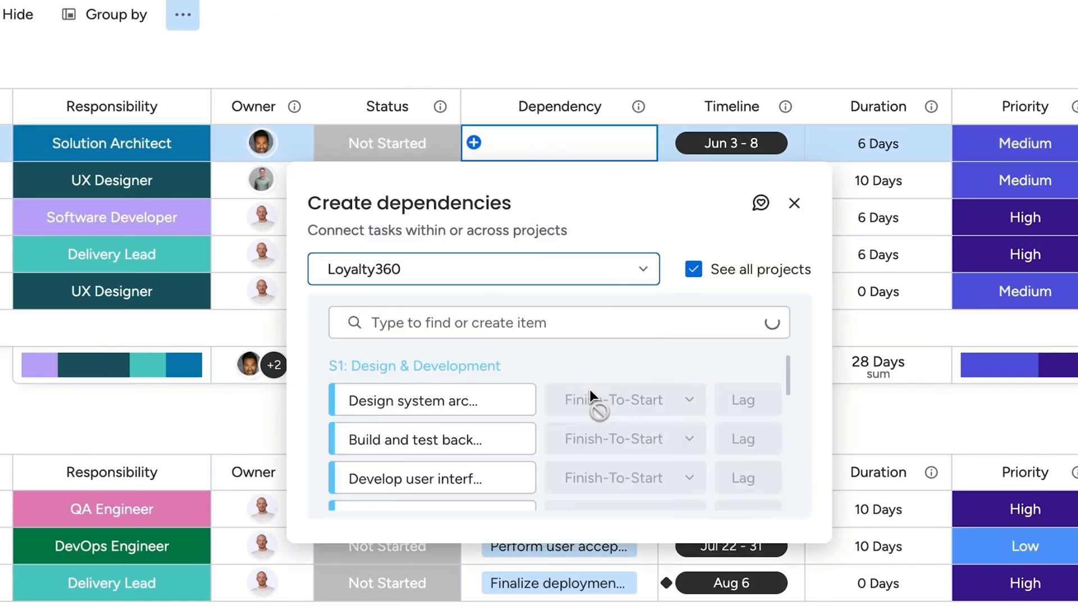
pyautogui.click(431, 452)
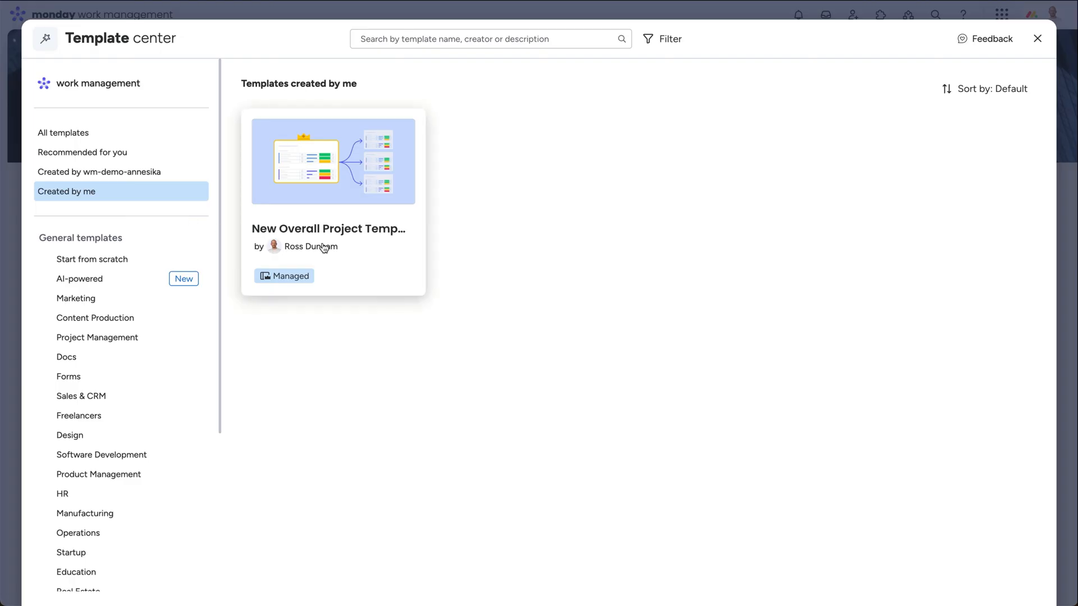
# Edit the managed New Overall Project Template in the Template editor and publish the changes.
pyautogui.click(332, 161)
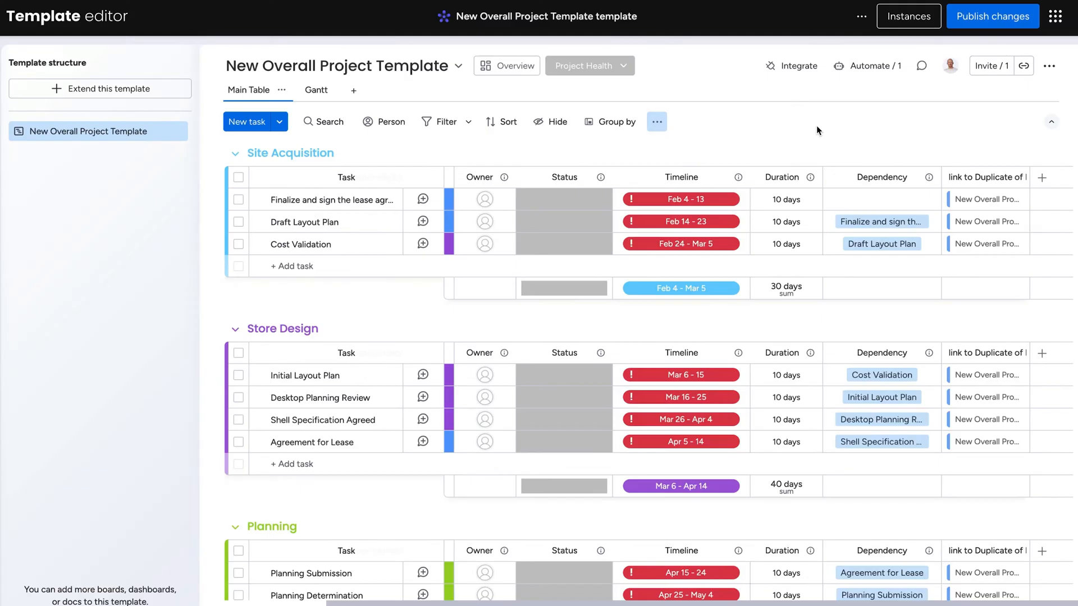
pyautogui.click(1042, 177)
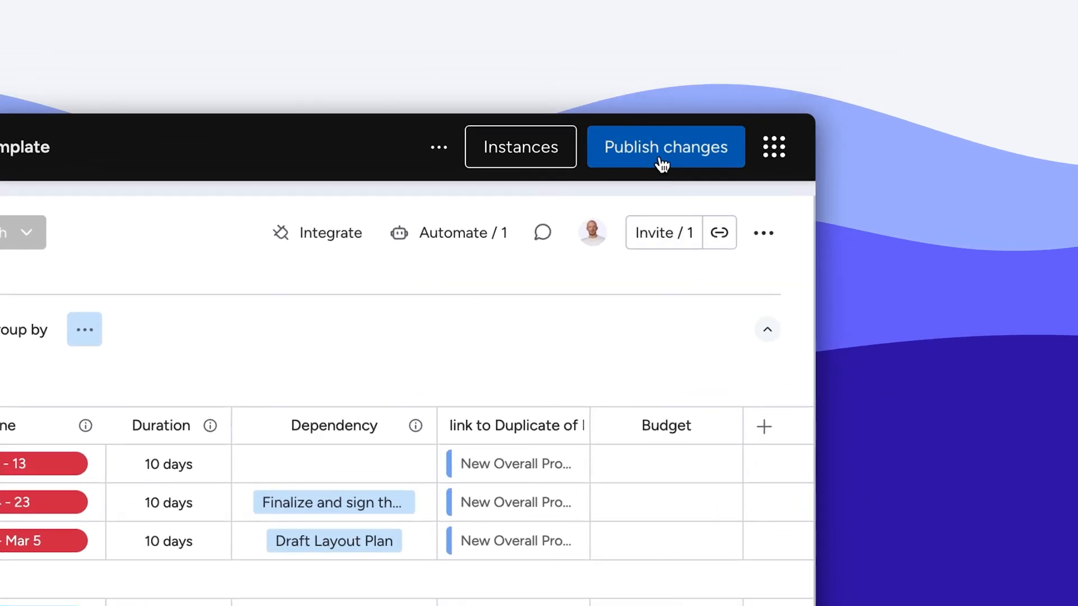
pyautogui.click(664, 146)
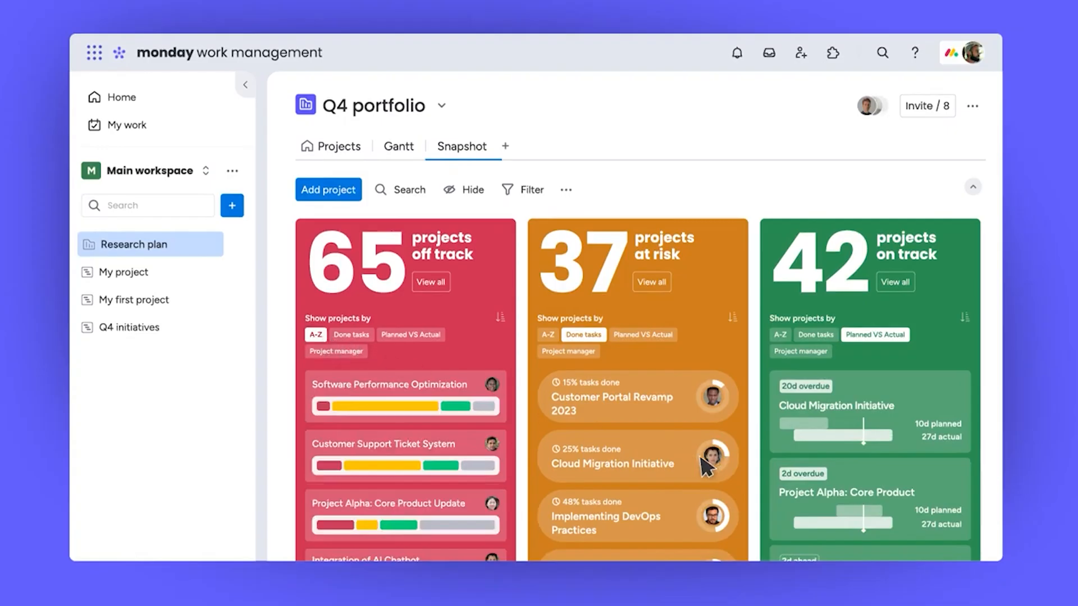
pyautogui.moveTo(485, 417)
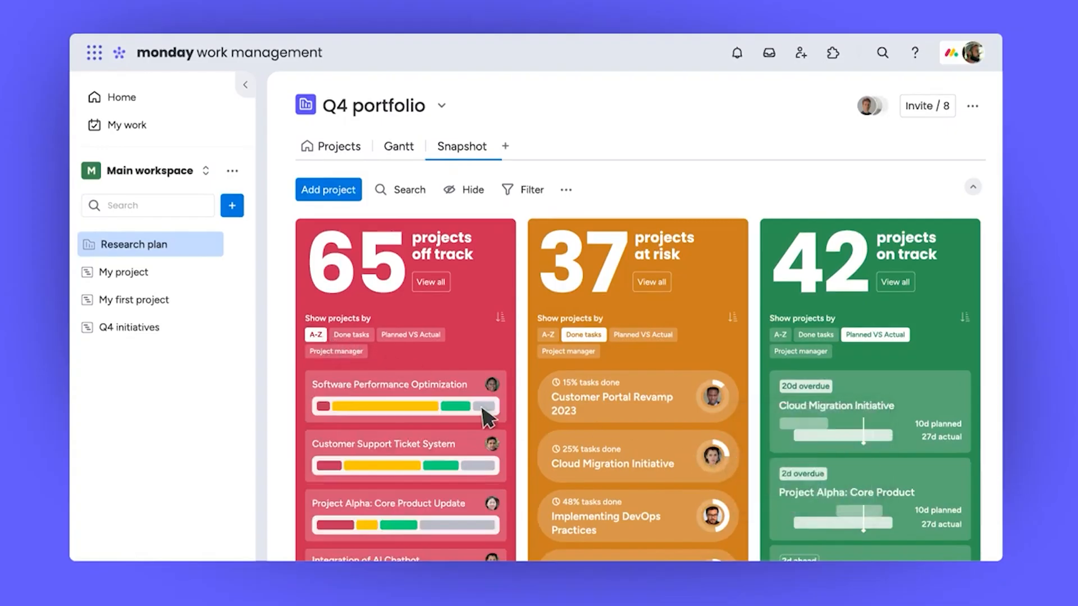